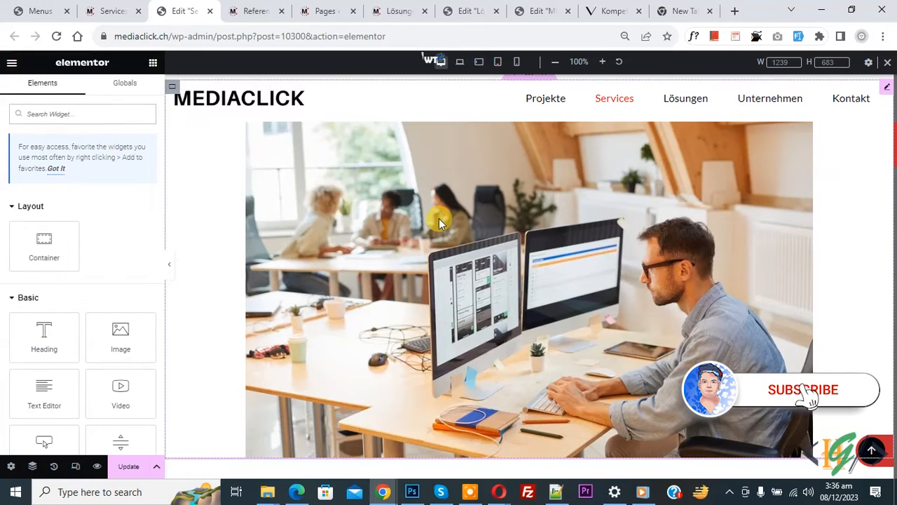
{"action": "mouse_move", "coordinate": [491, 252]}
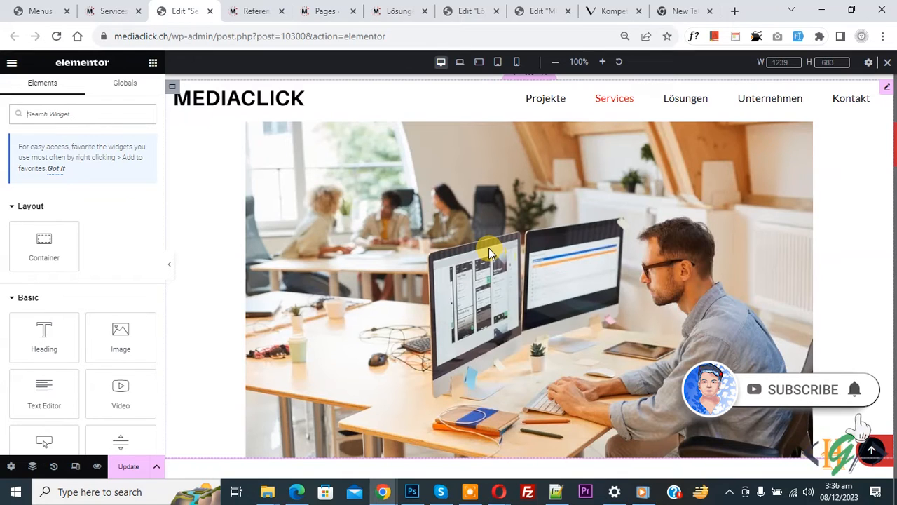
{"action": "mouse_move", "coordinate": [455, 245]}
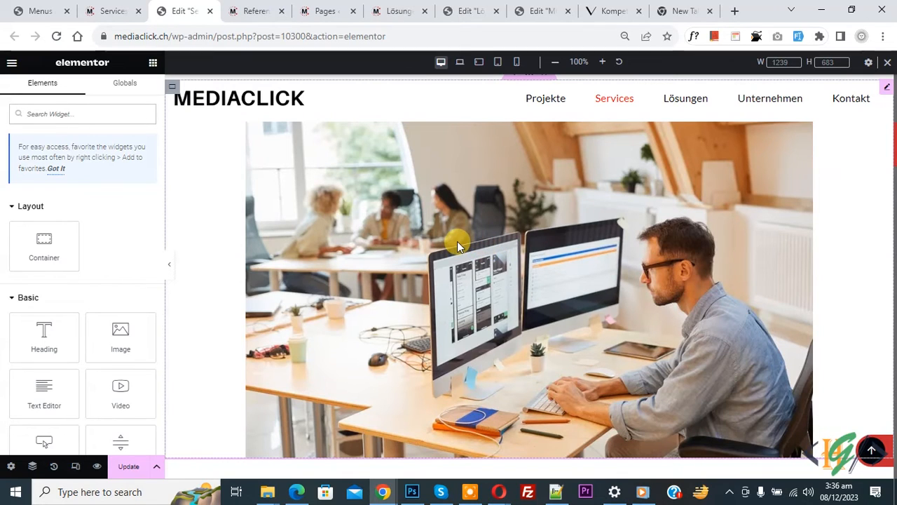
{"action": "mouse_move", "coordinate": [465, 233]}
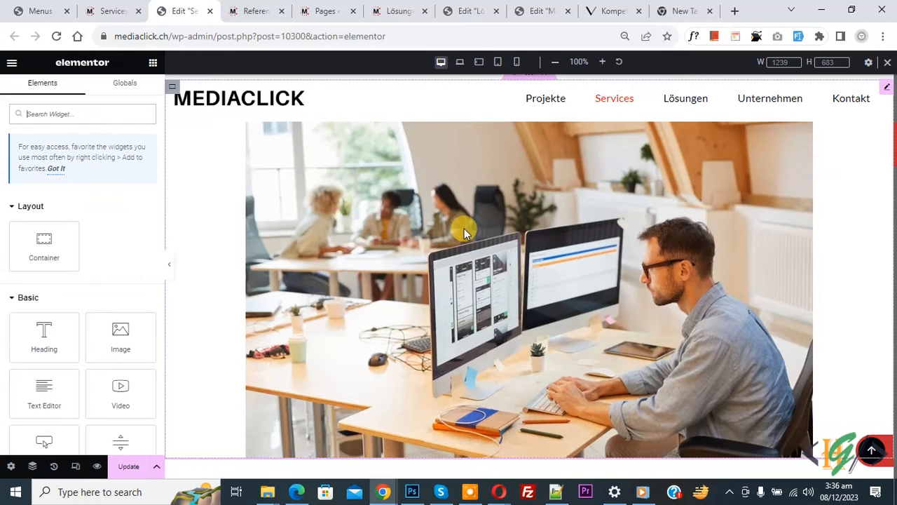
{"action": "mouse_move", "coordinate": [474, 233]}
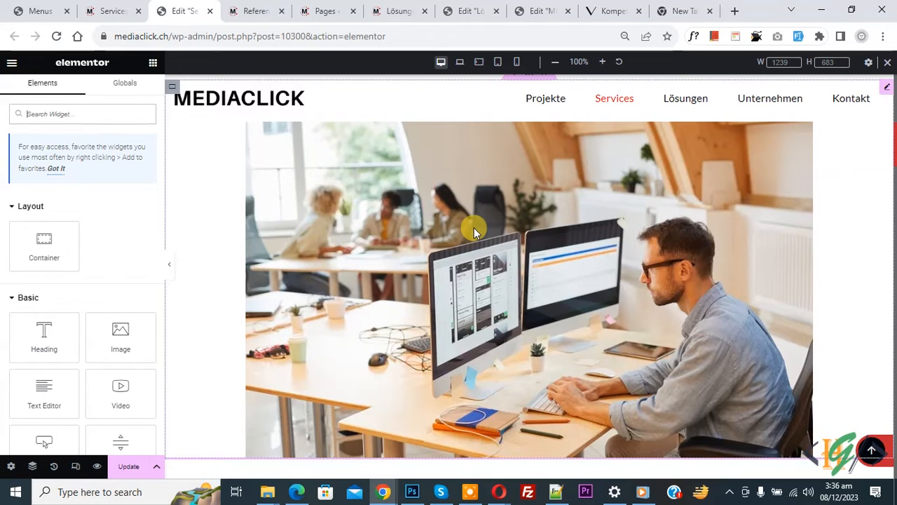
Review the office photo's Image Size setting and leave it at Full.
{"action": "left_click", "coordinate": [480, 231]}
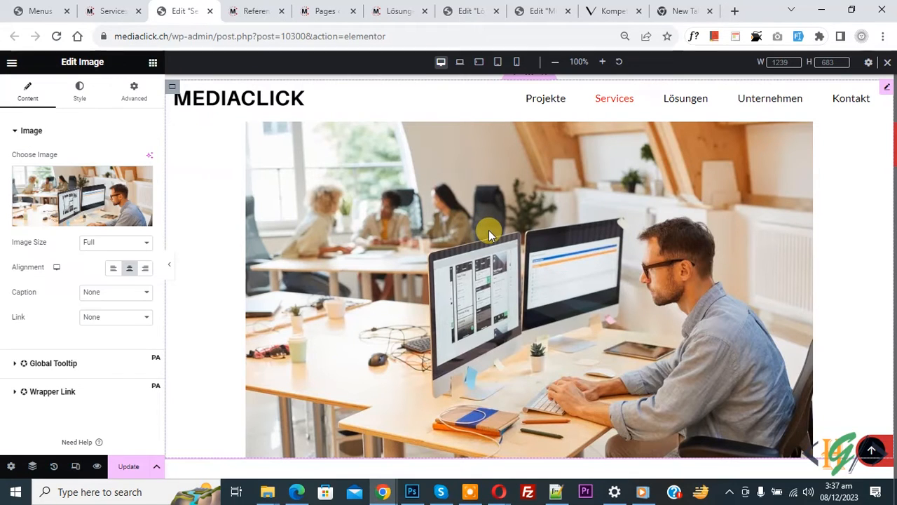
{"action": "mouse_move", "coordinate": [104, 113]}
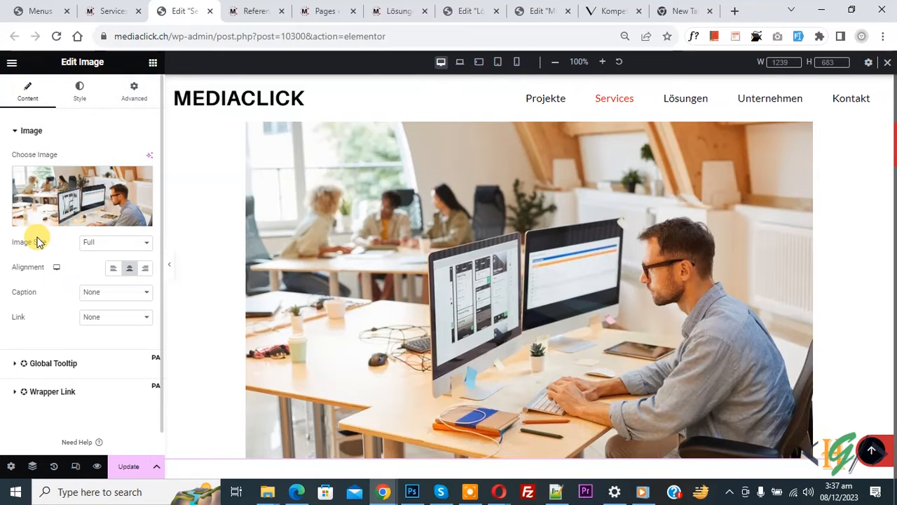
{"action": "left_click", "coordinate": [115, 241]}
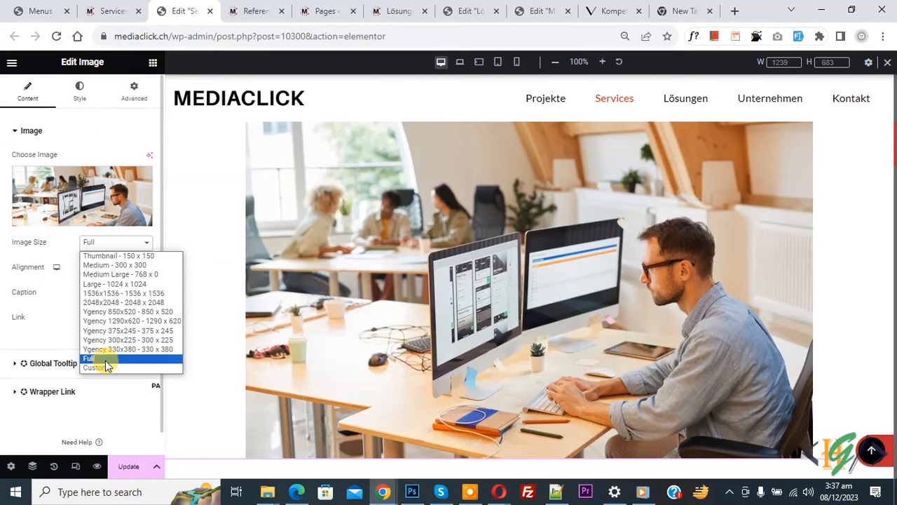
{"action": "left_click", "coordinate": [90, 358]}
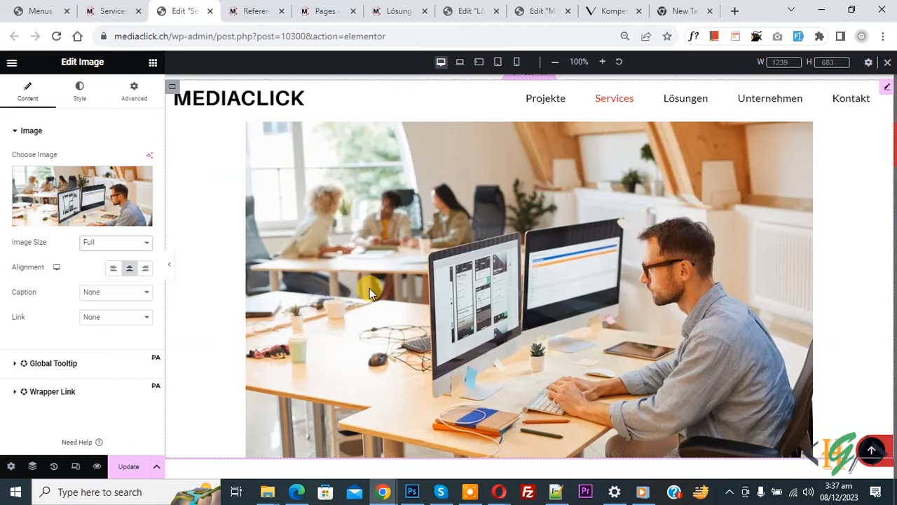
{"action": "mouse_move", "coordinate": [395, 281]}
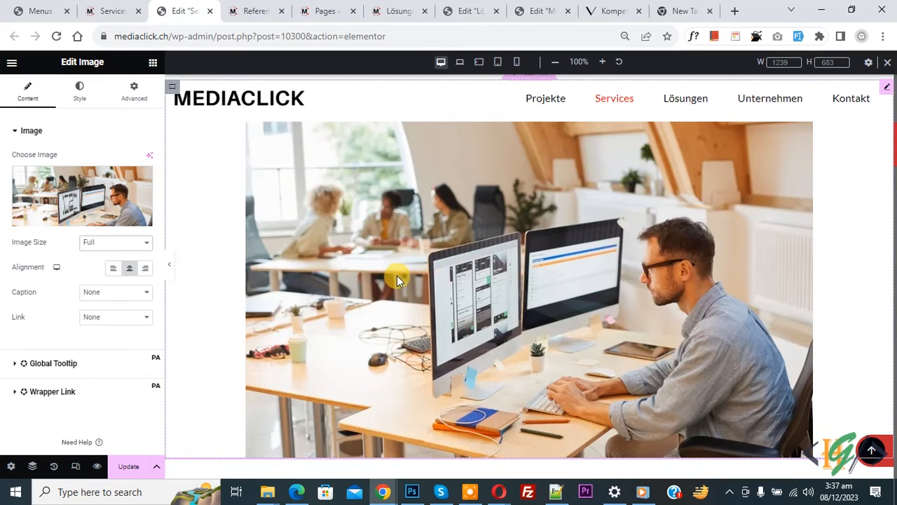
{"action": "mouse_move", "coordinate": [491, 297]}
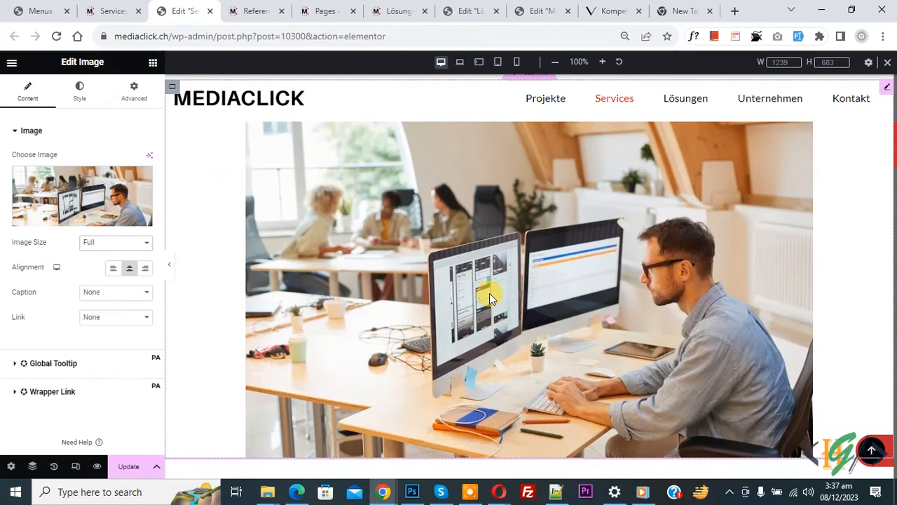
{"action": "mouse_move", "coordinate": [68, 109]}
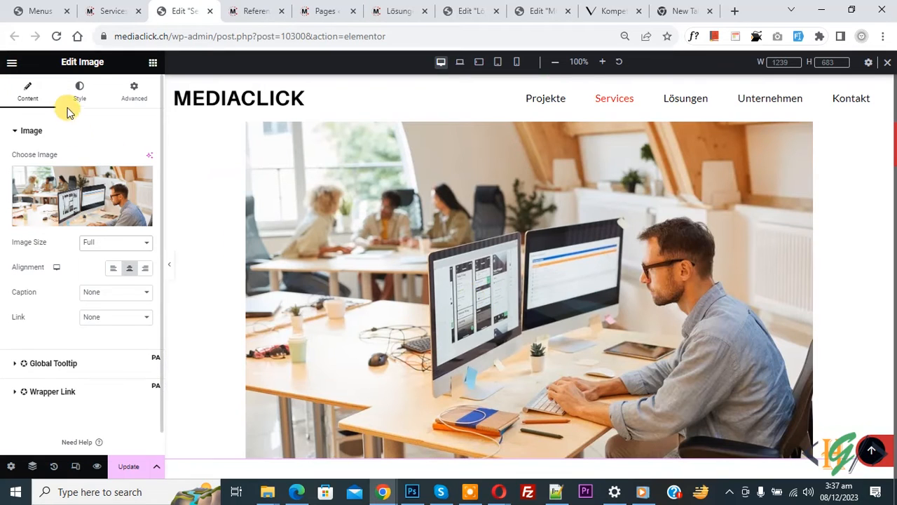
Set the office photo's Width to 100% in its style settings on desktop.
{"action": "left_click", "coordinate": [79, 92]}
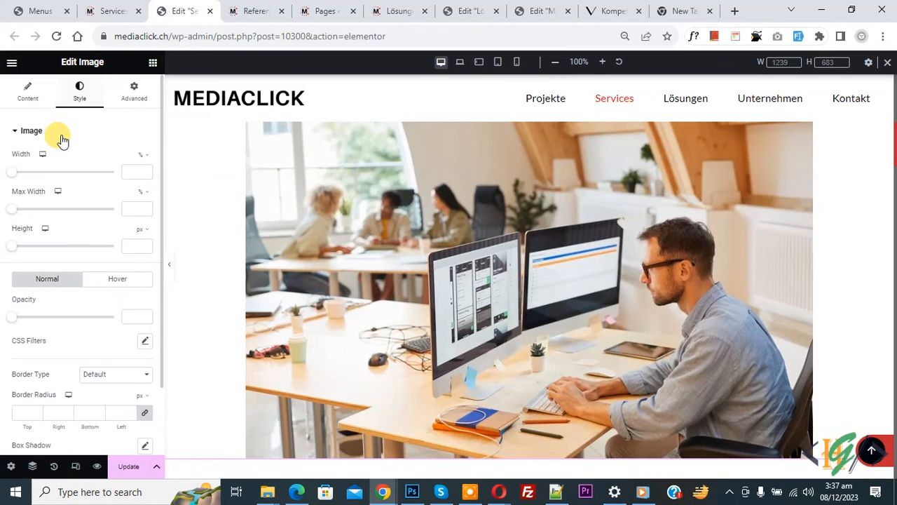
{"action": "mouse_move", "coordinate": [42, 155]}
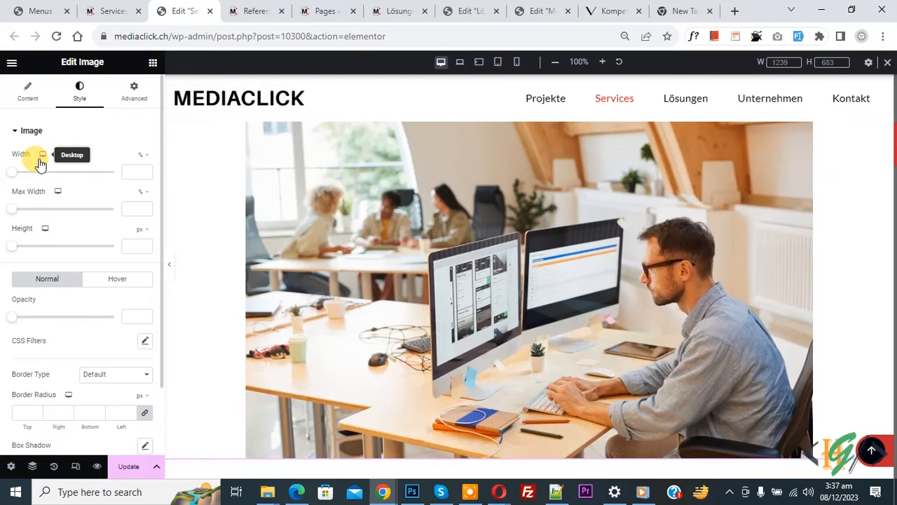
{"action": "mouse_move", "coordinate": [141, 157]}
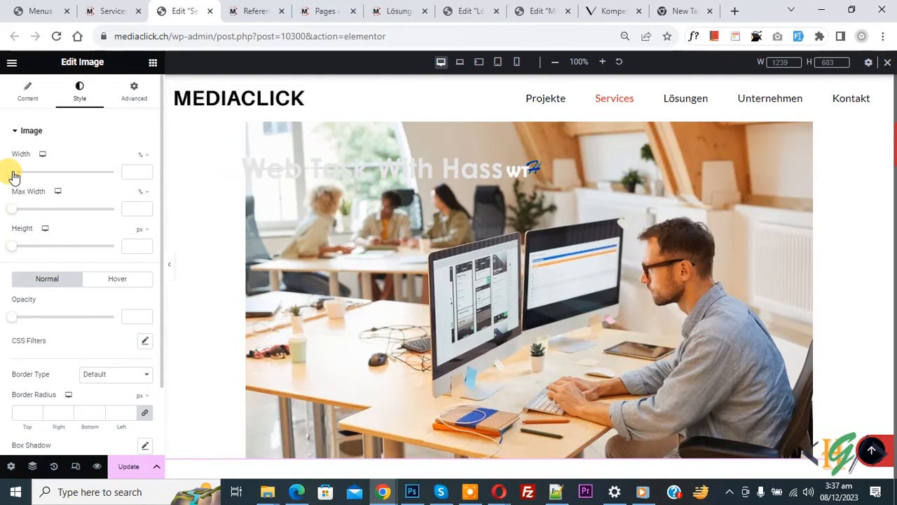
{"action": "left_click_drag", "start_coordinate": [11, 171], "coordinate": [115, 171]}
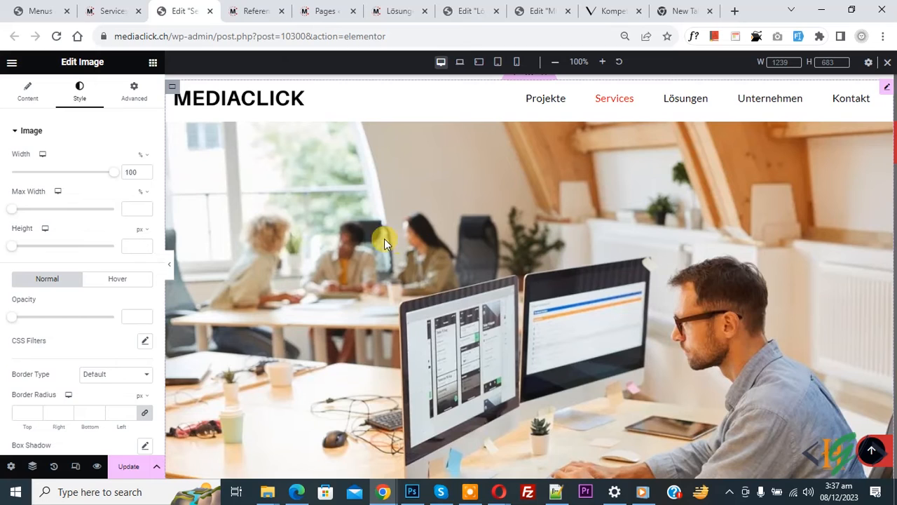
{"action": "mouse_move", "coordinate": [42, 154]}
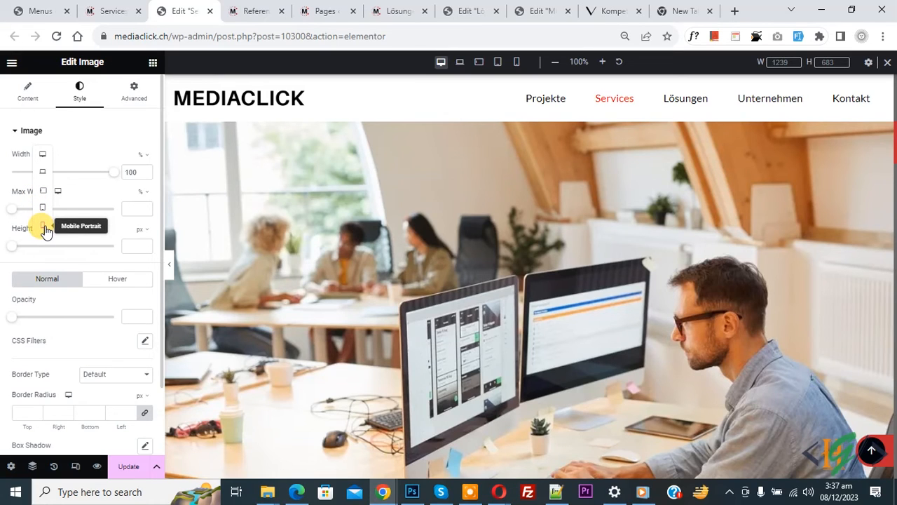
Preview Mobile Portrait and settle the photo's width at 100% after trying about 53%.
{"action": "left_click", "coordinate": [516, 61]}
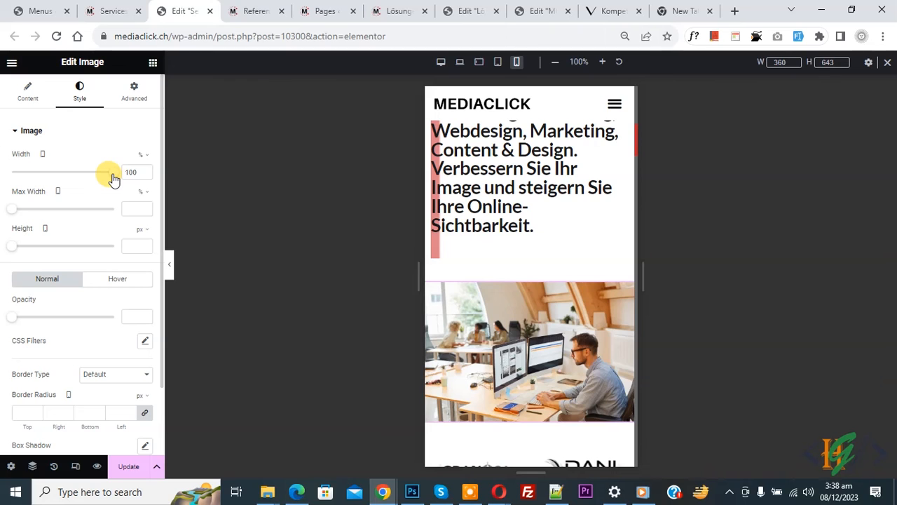
{"action": "left_click_drag", "start_coordinate": [98, 171], "coordinate": [63, 171]}
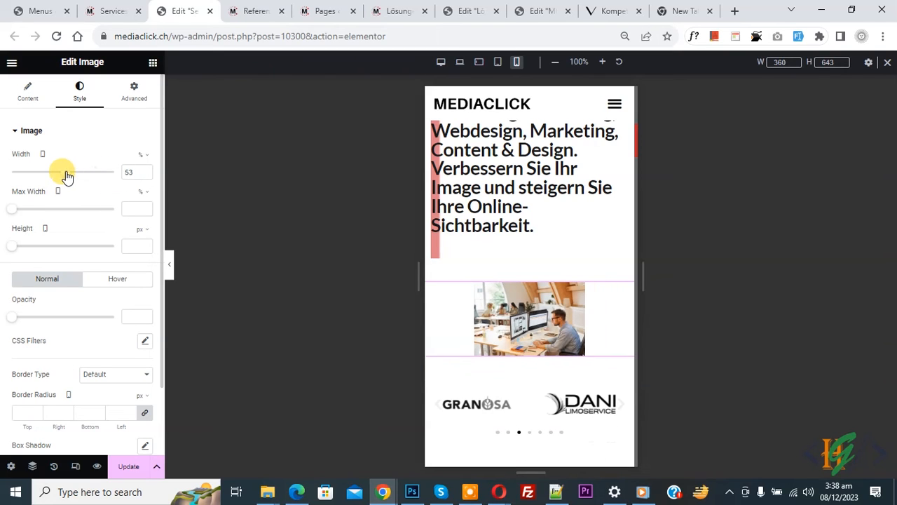
{"action": "left_click_drag", "start_coordinate": [63, 171], "coordinate": [115, 171]}
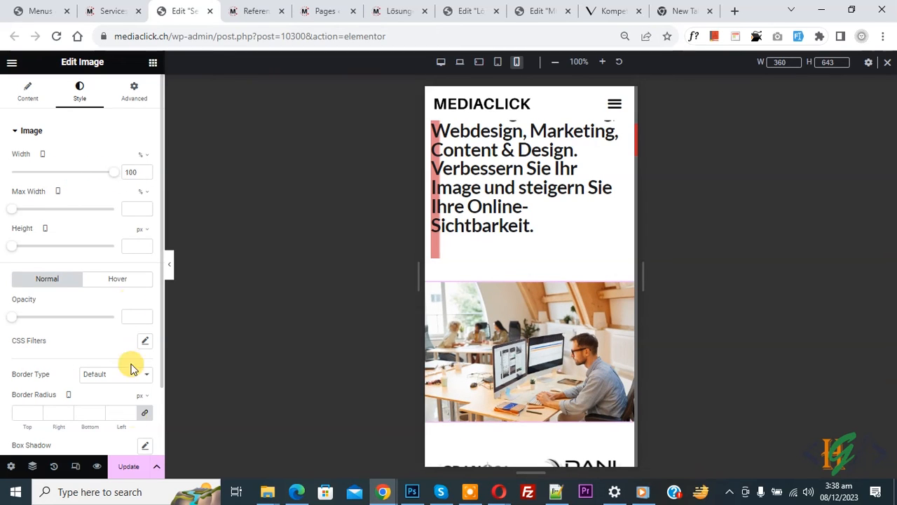